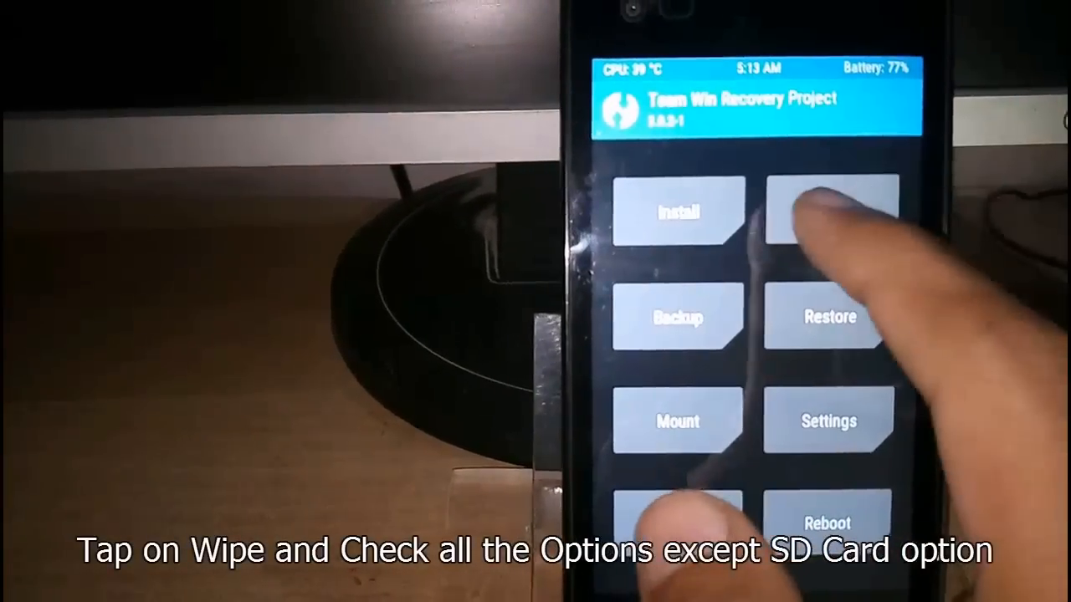
Open Install from the Micro SDCard storage and scroll to the LineageOS and GApps zips.
left_click(828, 212)
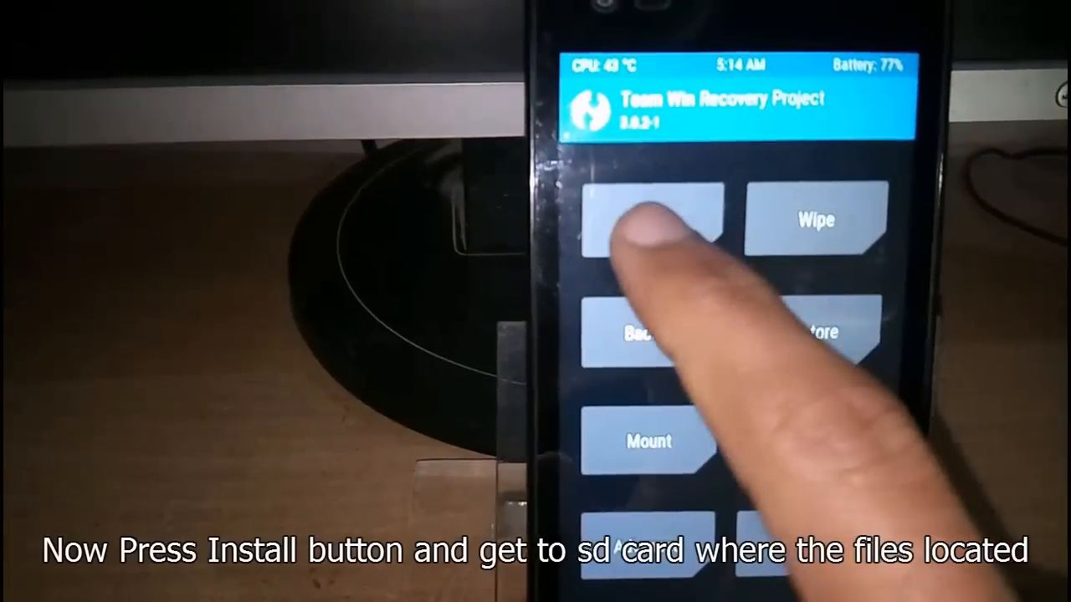
left_click(654, 222)
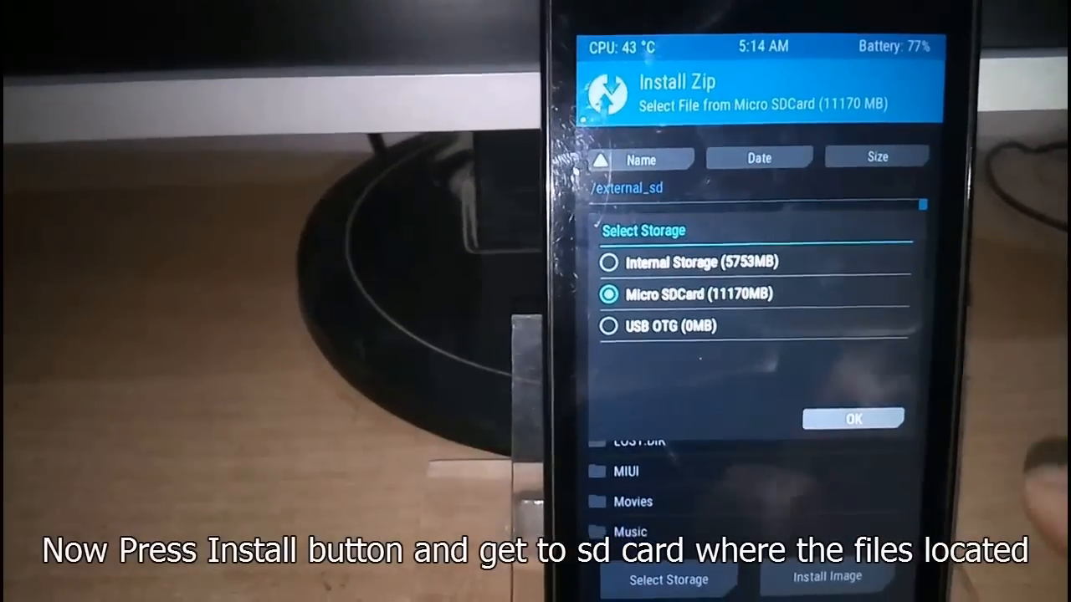
left_click(852, 418)
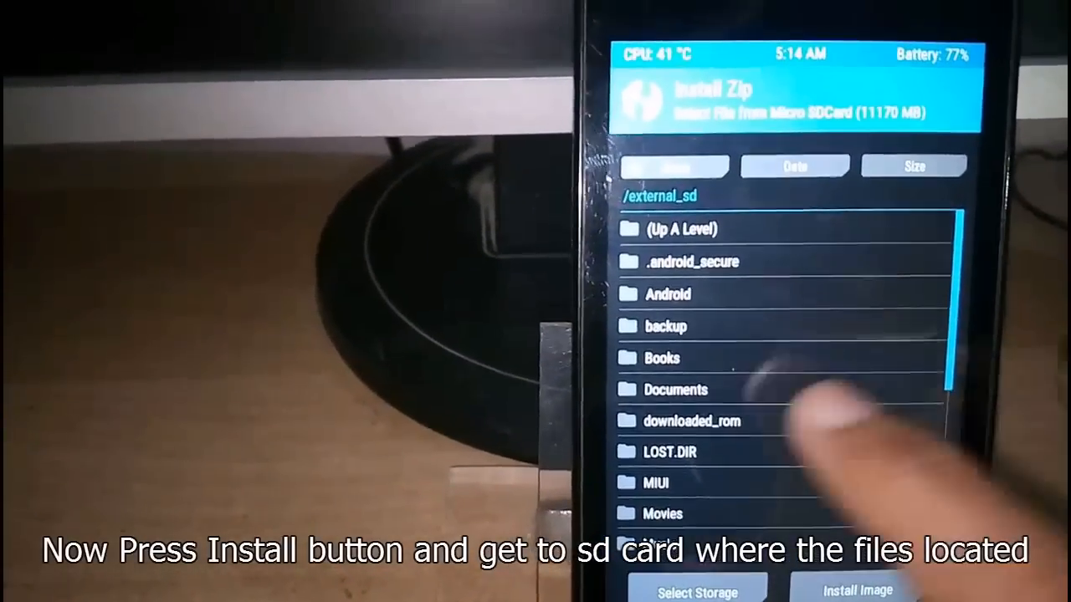
scroll("down", 3)
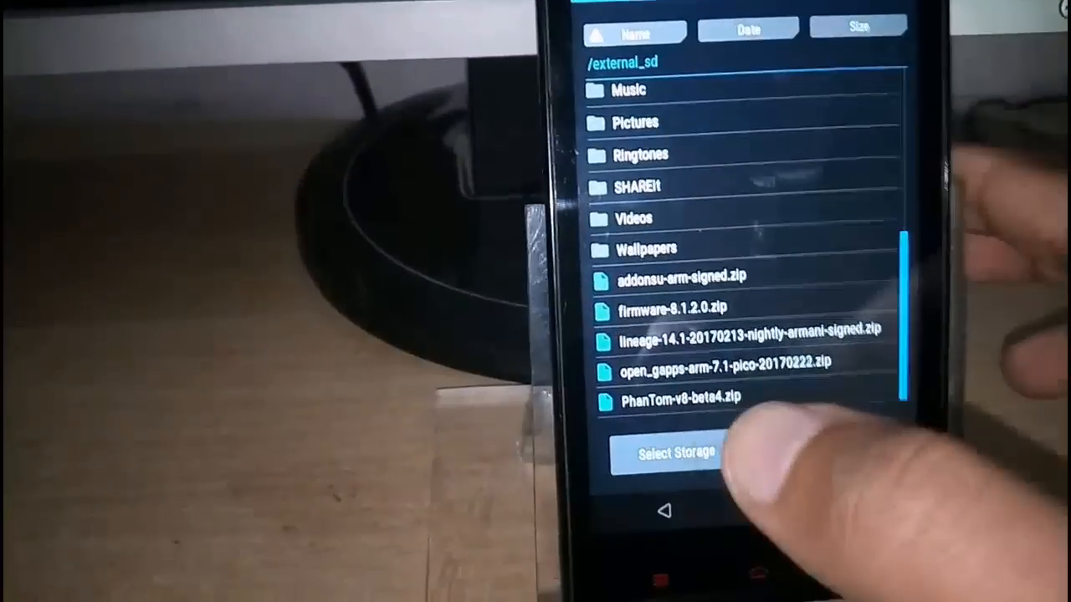
left_click(673, 308)
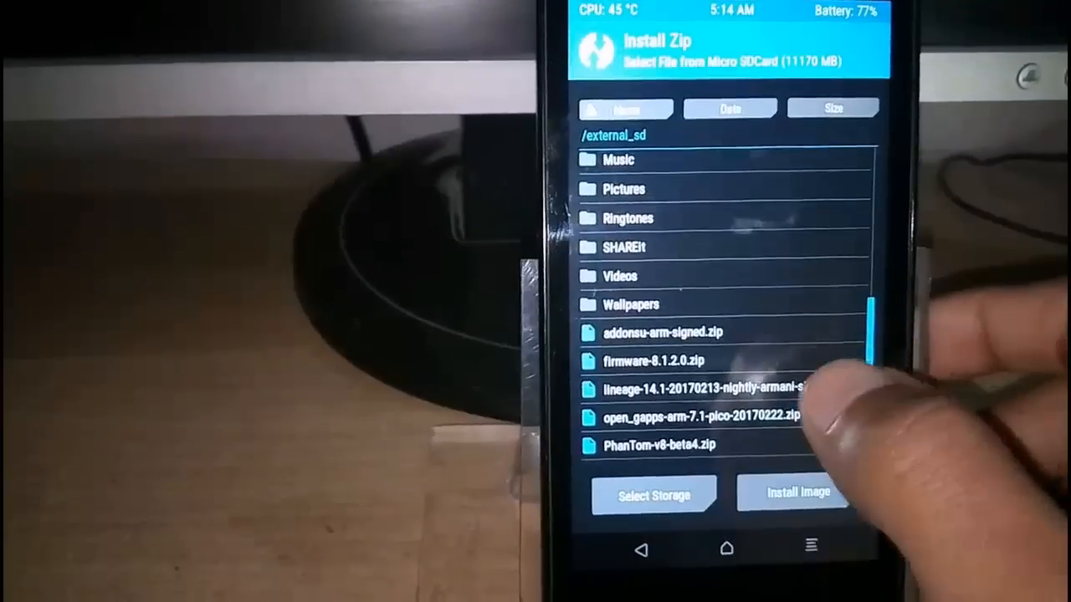
Flash the lineage-14.1 zip together with the open_gapps package.
left_click(694, 388)
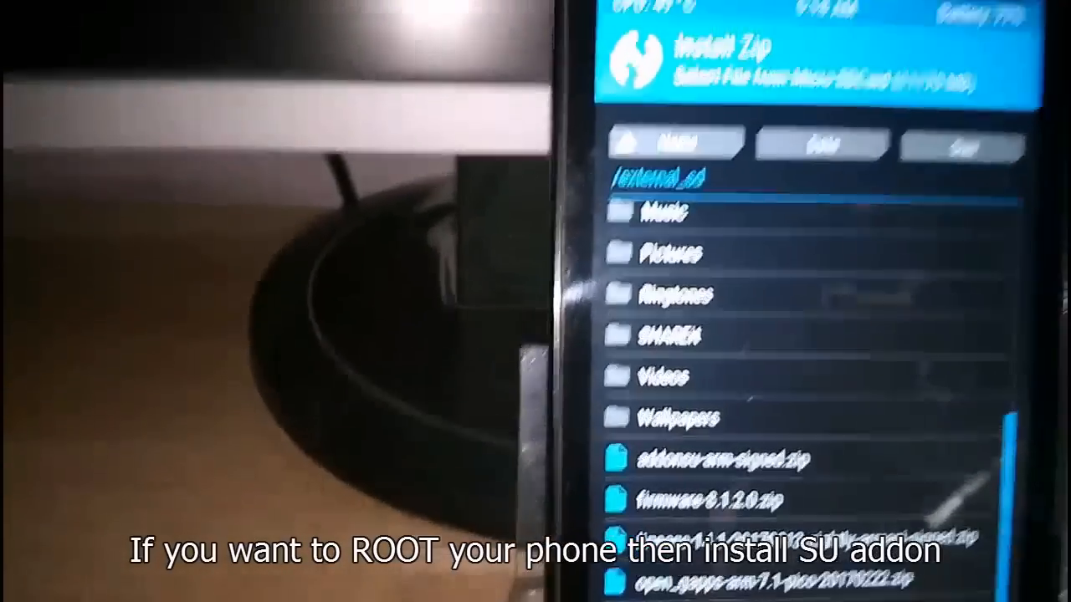
Flash addonsu-arm-signed.zip and reboot into the new system.
left_click(711, 458)
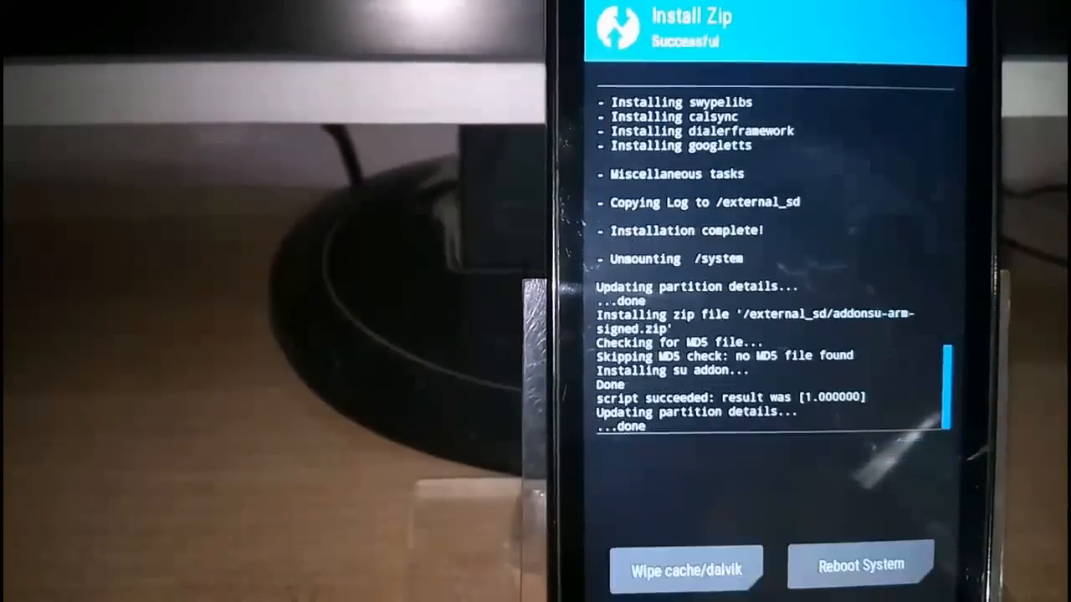
left_click(686, 569)
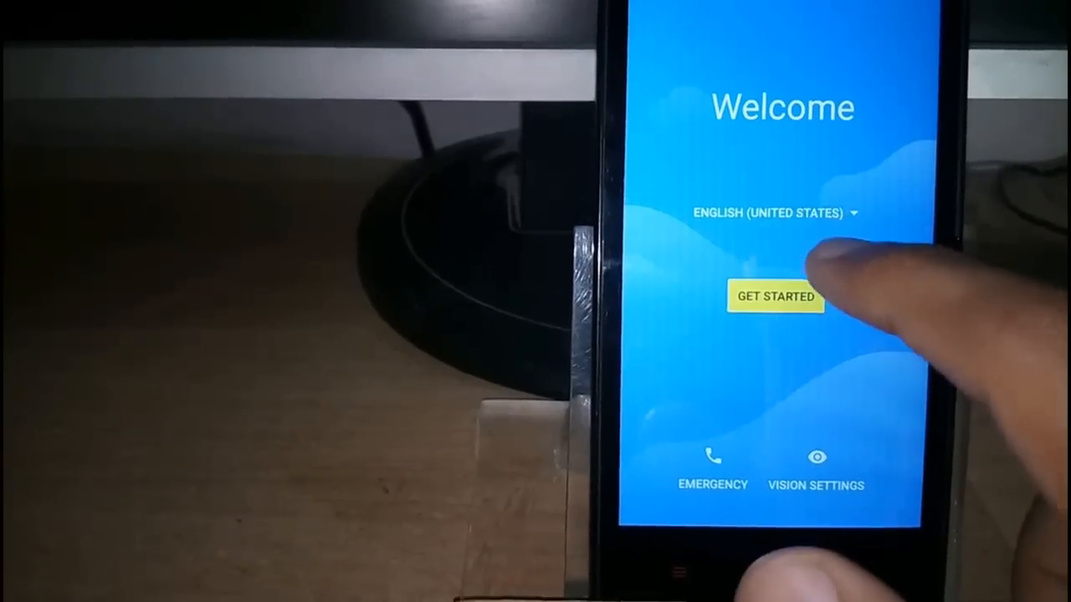
Run the setup wizard, skipping the SIM card and setting up as a new phone.
left_click(768, 212)
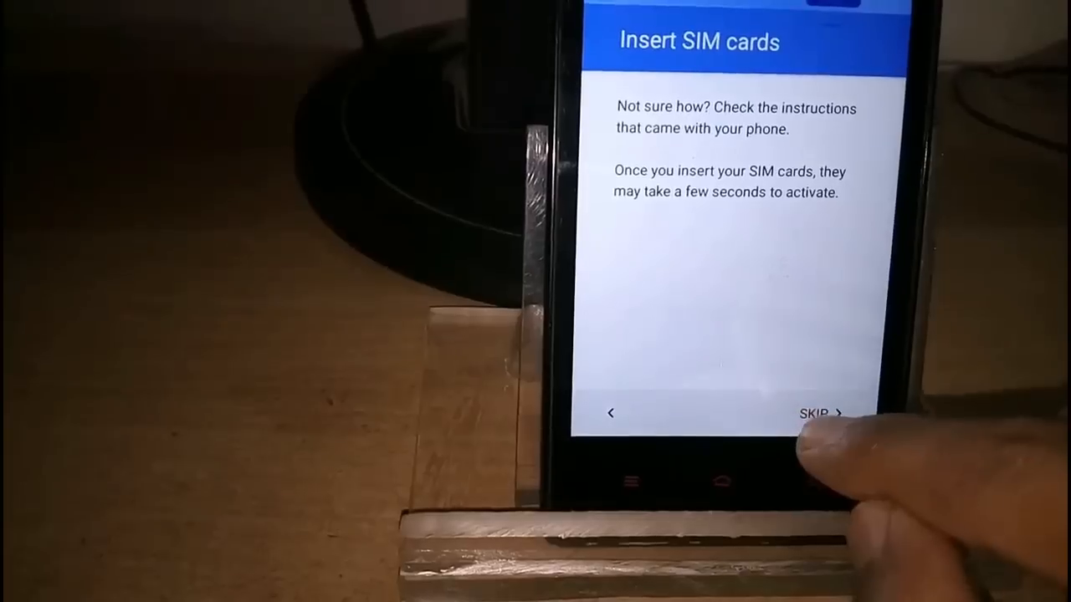
left_click(816, 412)
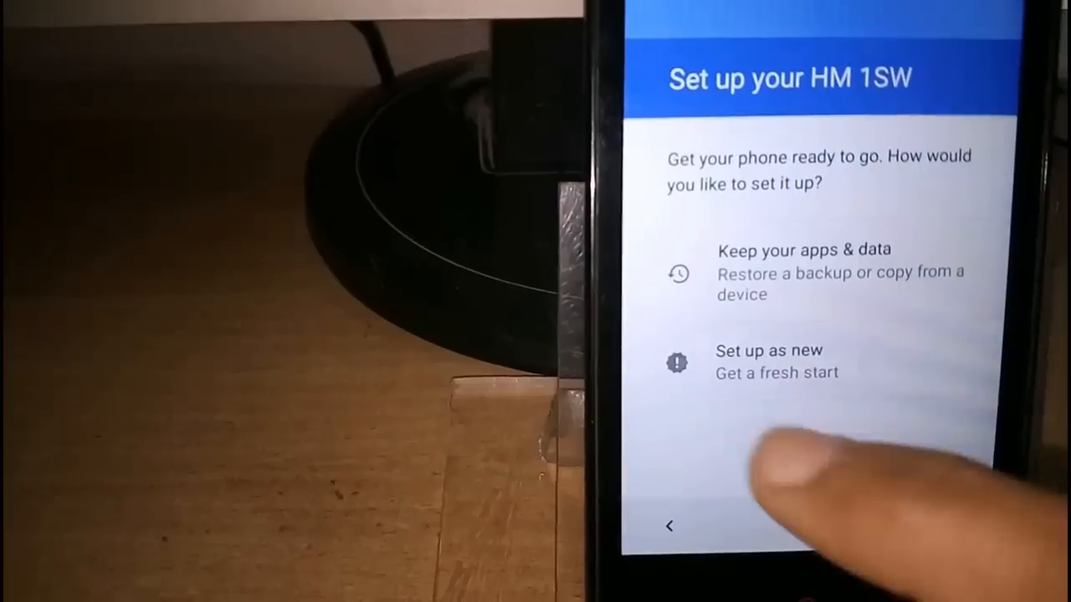
left_click(768, 360)
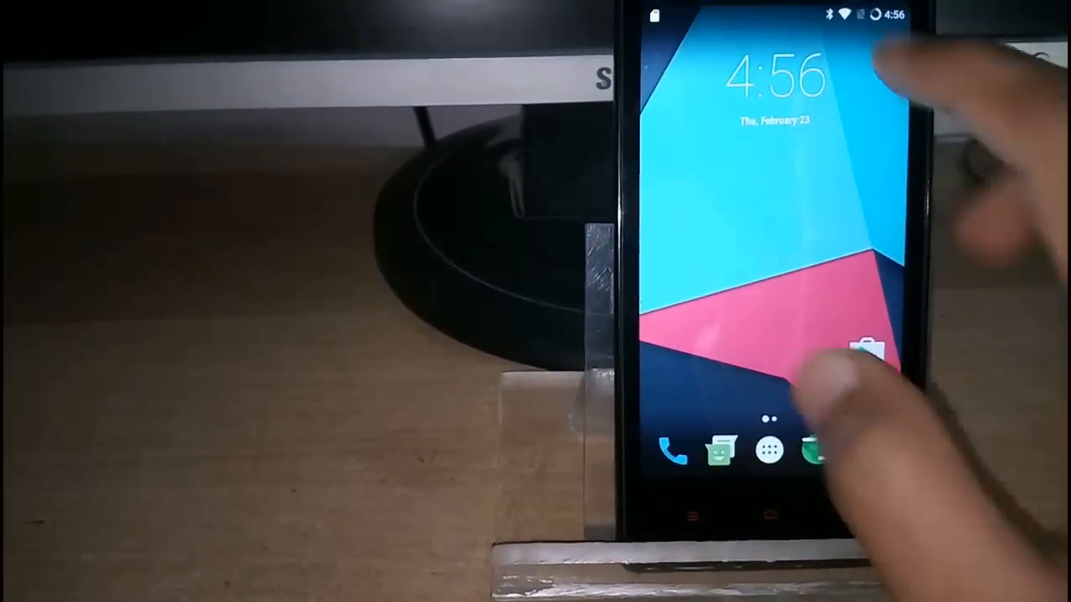
Browse the app drawer, open and leave Recorder, then view About phone in Settings.
scroll("down", 3)
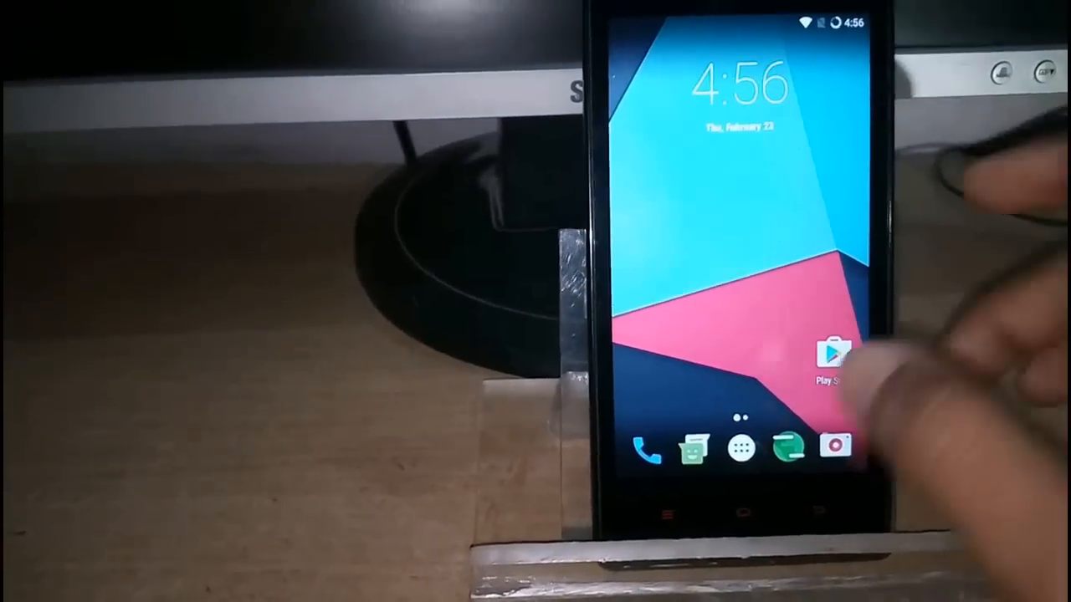
left_click(742, 448)
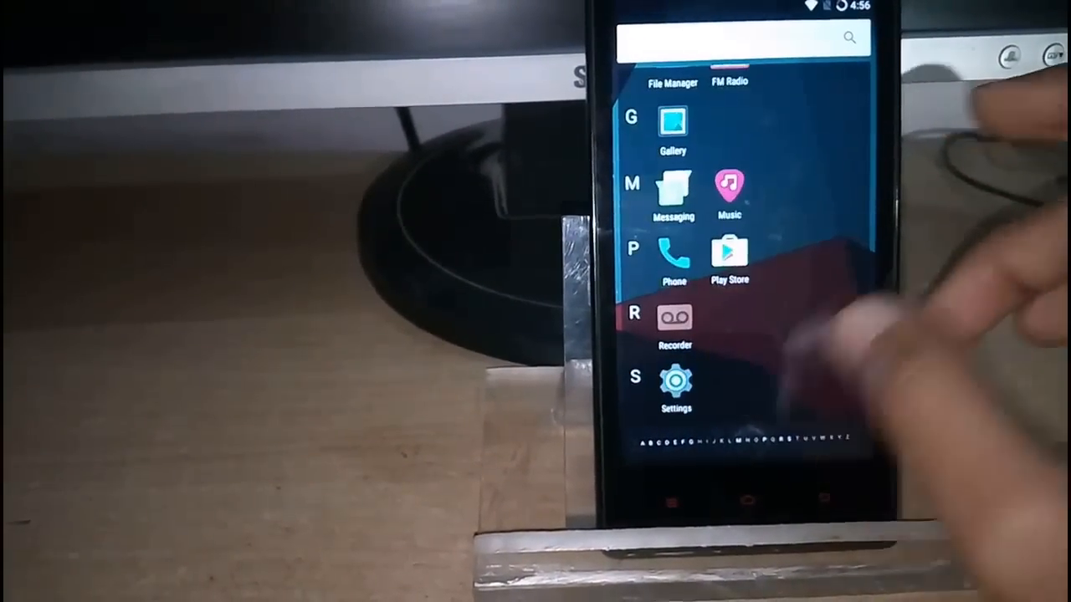
left_click(676, 326)
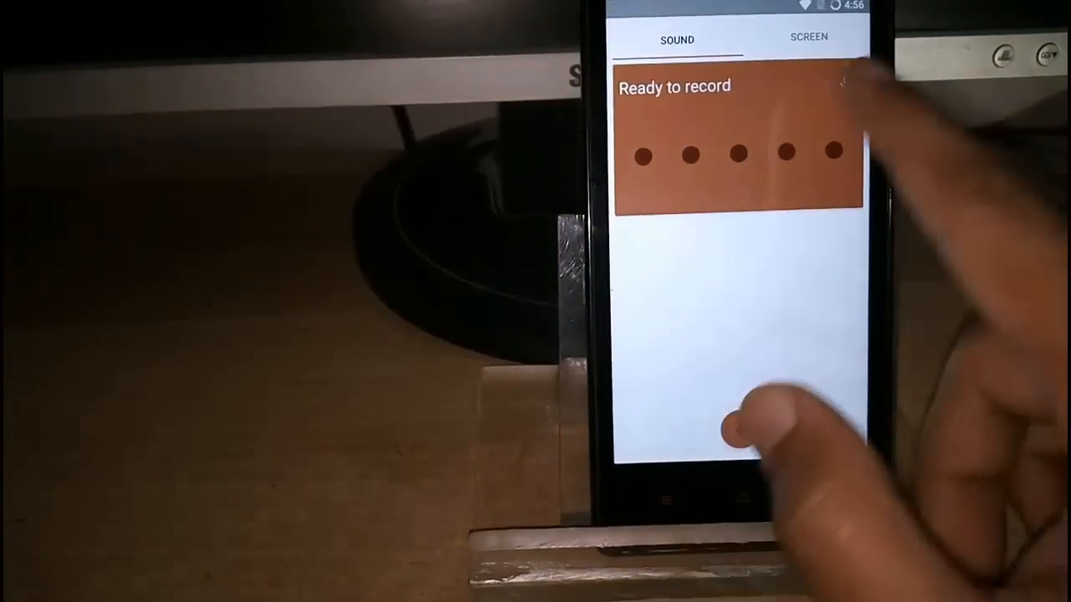
left_click(808, 37)
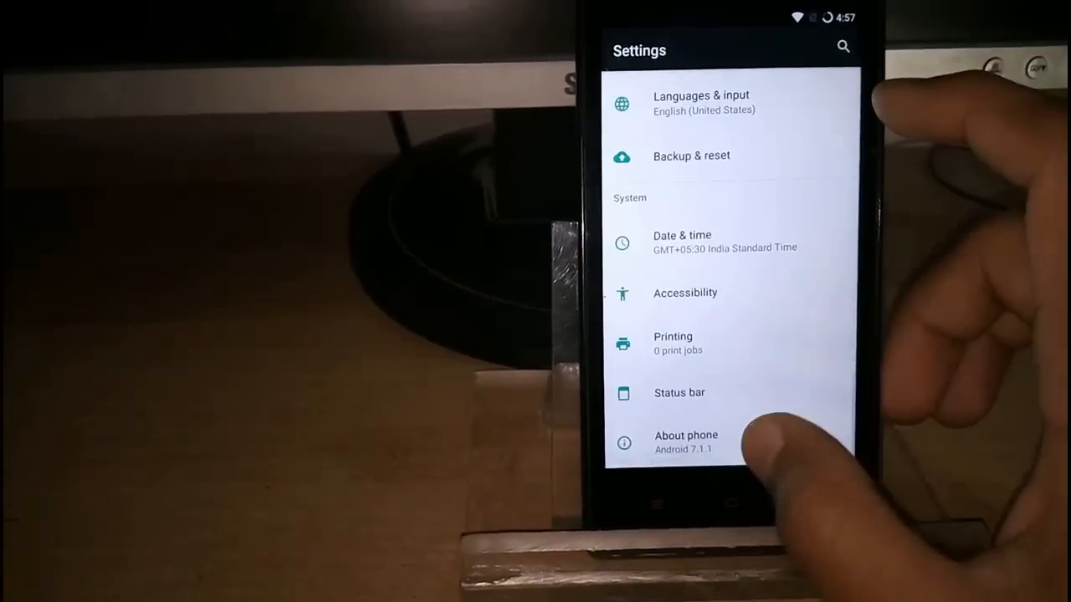
left_click(685, 441)
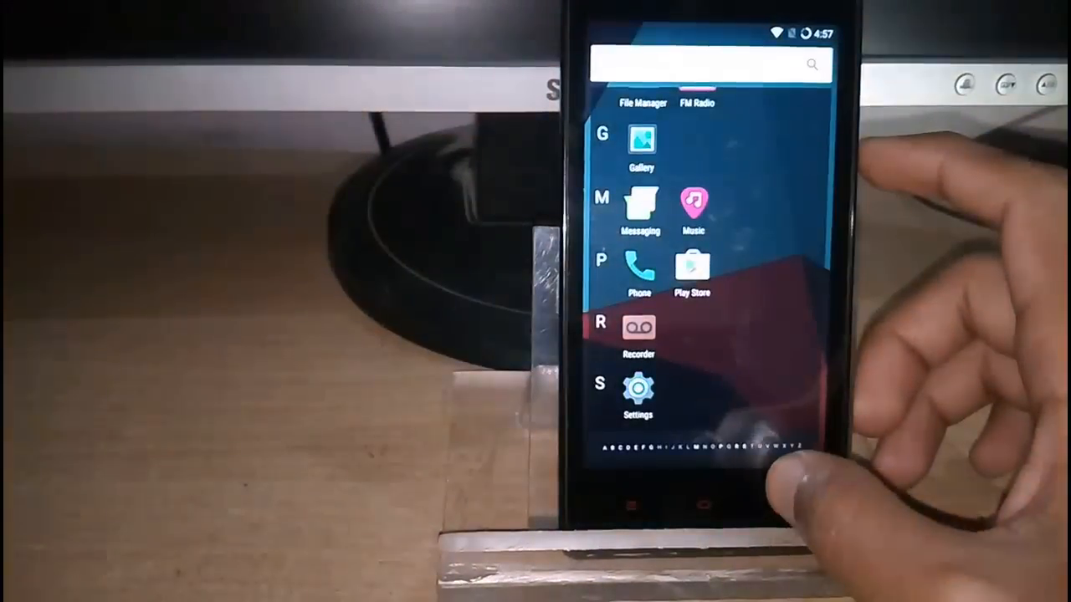
Search Play Store for 'pixel', then install Pixel Launcher and Google Wallpapers.
left_click(692, 267)
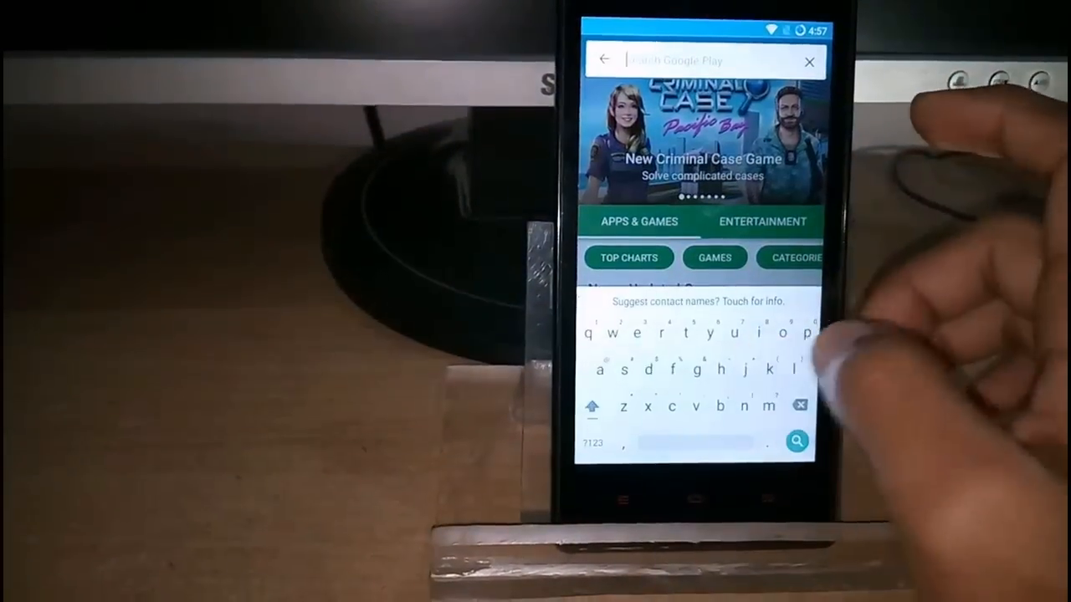
type("pixe")
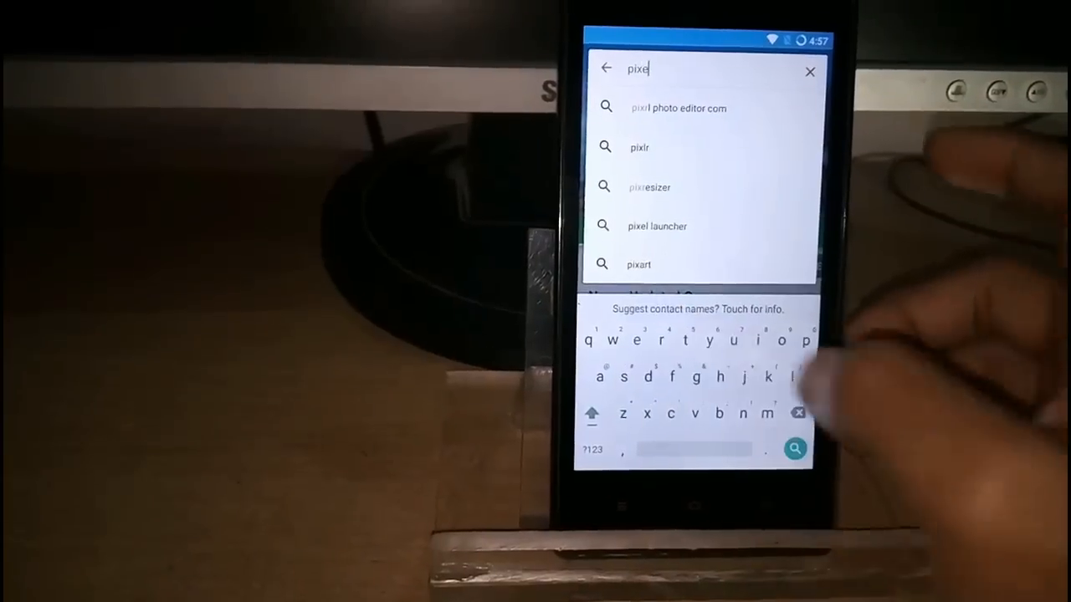
type("l")
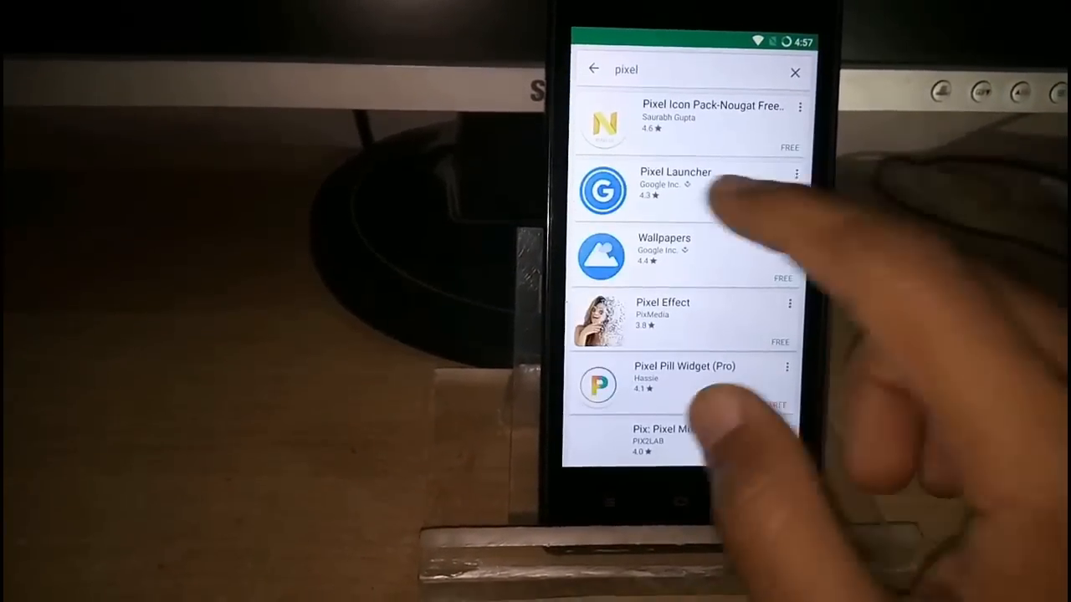
left_click(674, 184)
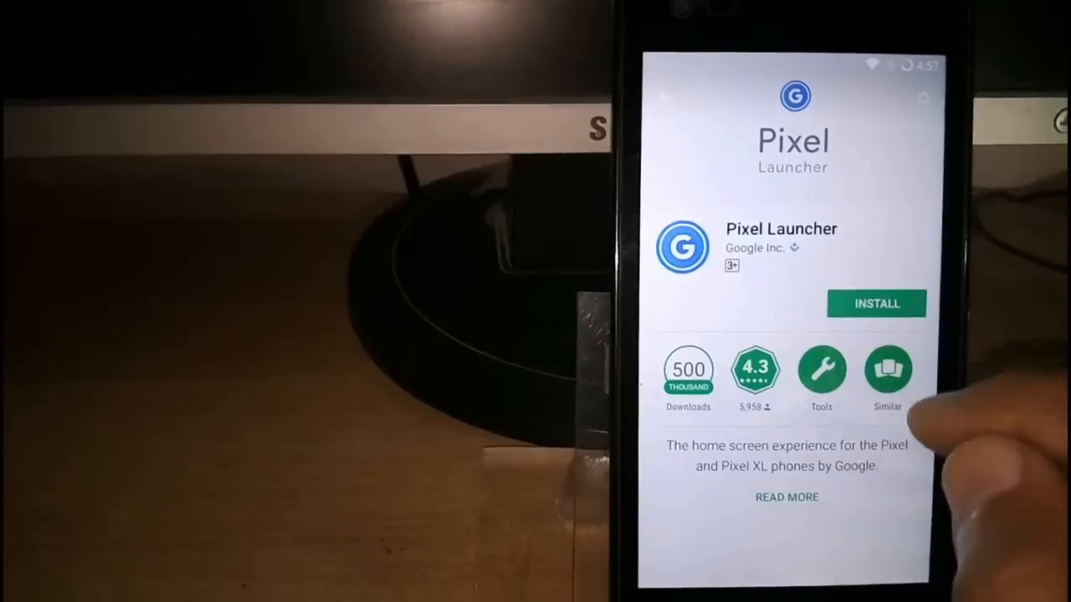
left_click(876, 302)
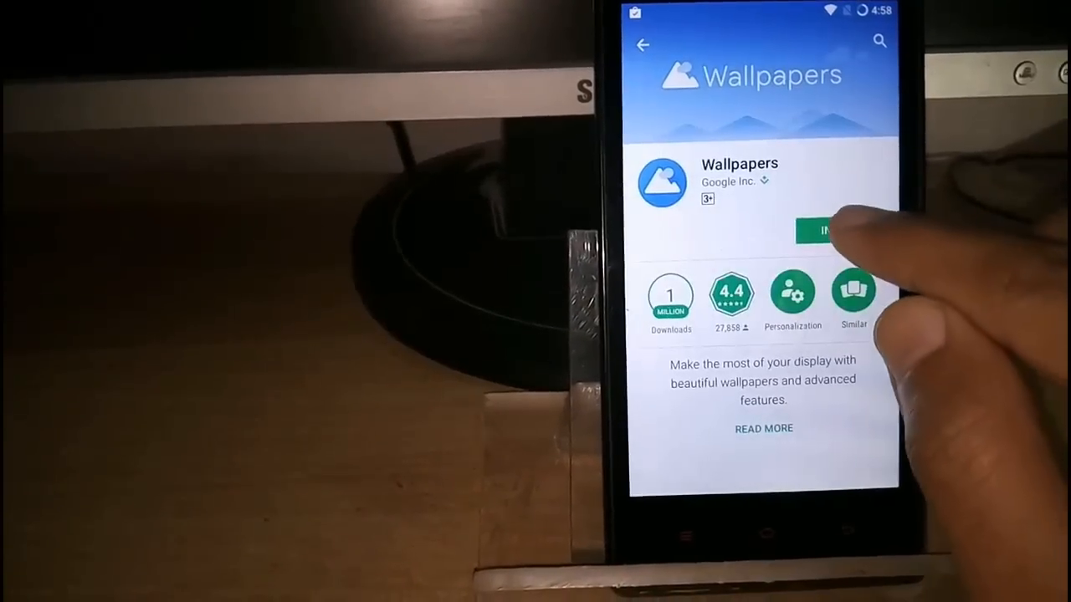
left_click(824, 230)
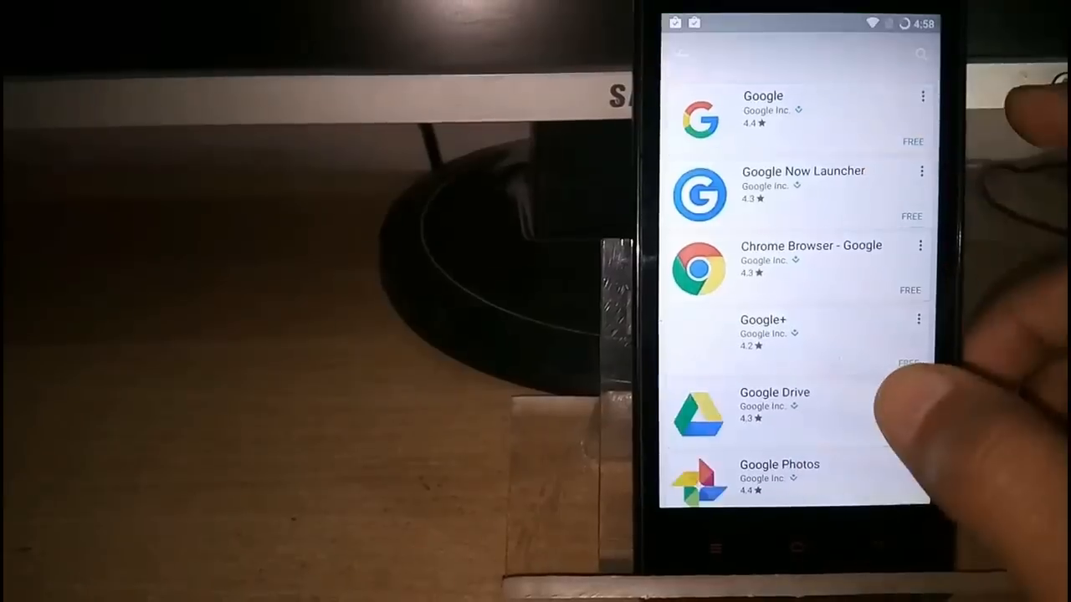
Install the Google app from its Play Store page.
left_click(763, 109)
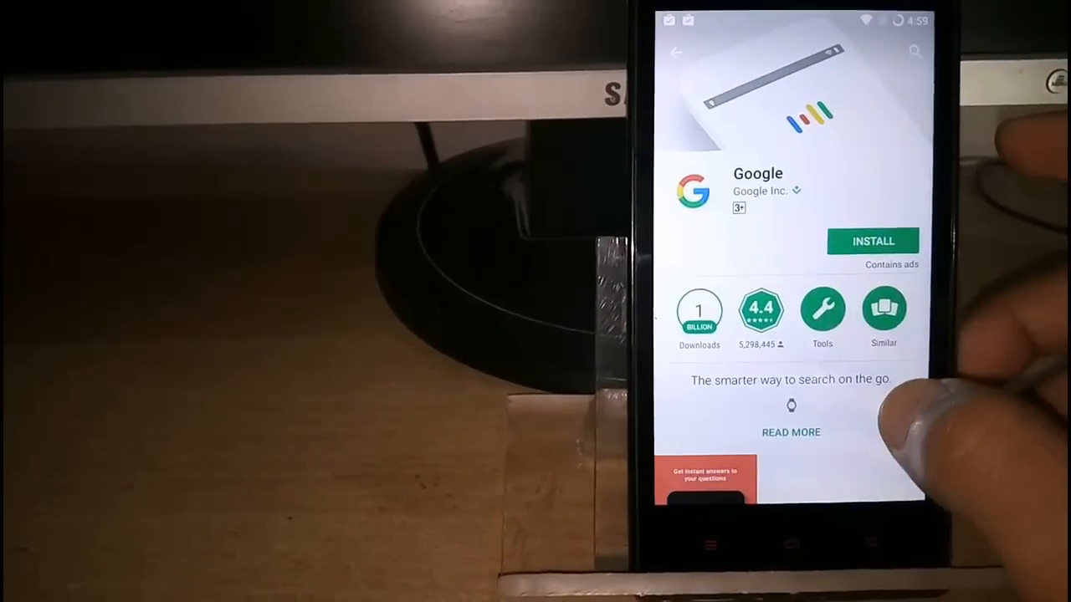
left_click(872, 241)
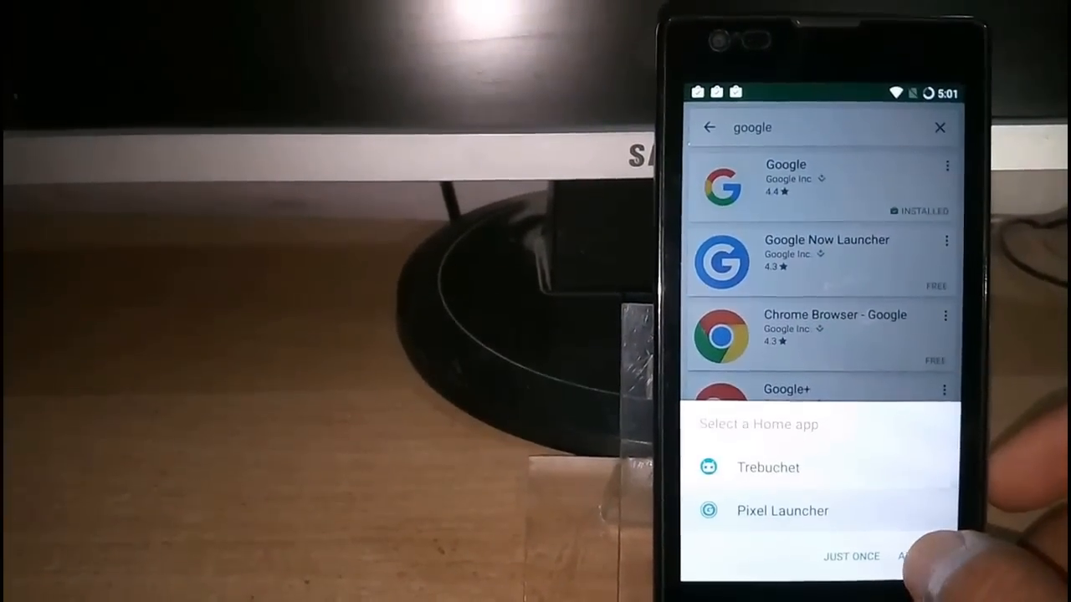
Set Pixel Launcher as the default home app and return to its home screen.
left_click(851, 556)
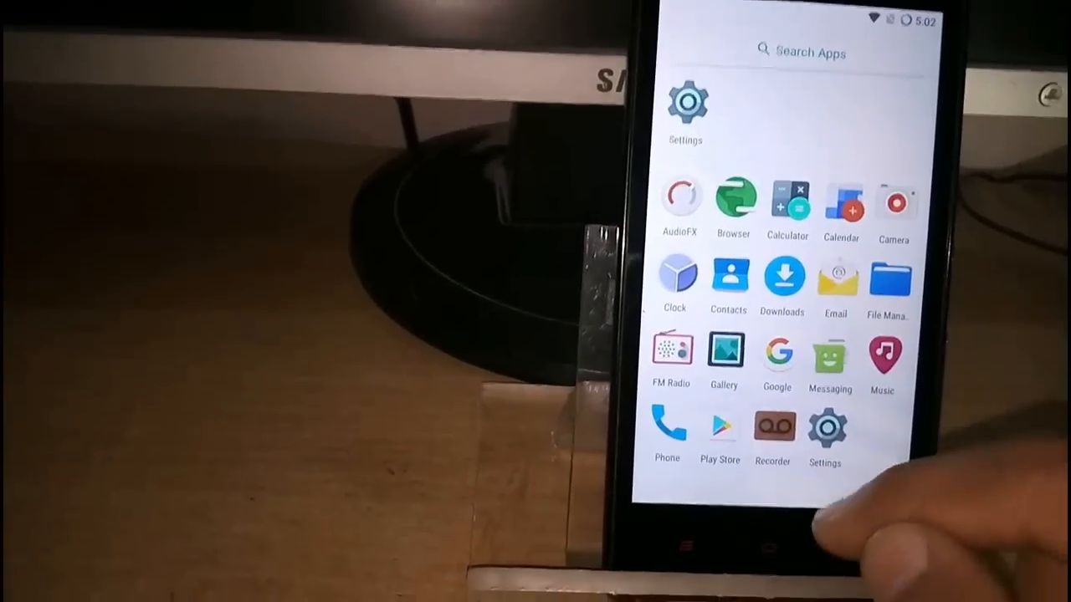
left_click(766, 548)
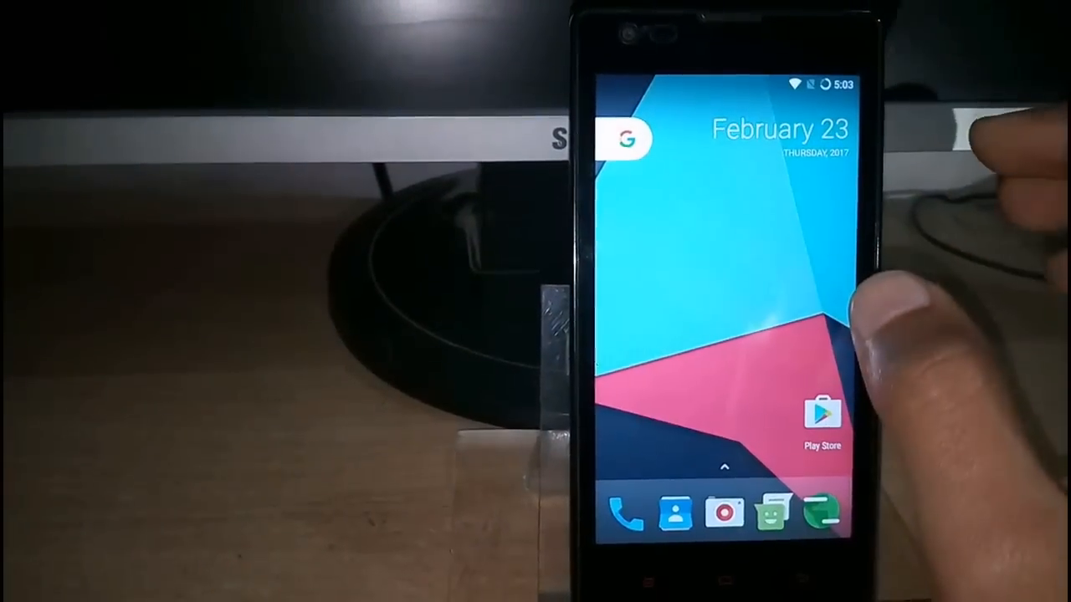
Check recent apps, then open Pixel Launcher's home-screen customization options.
left_click(629, 138)
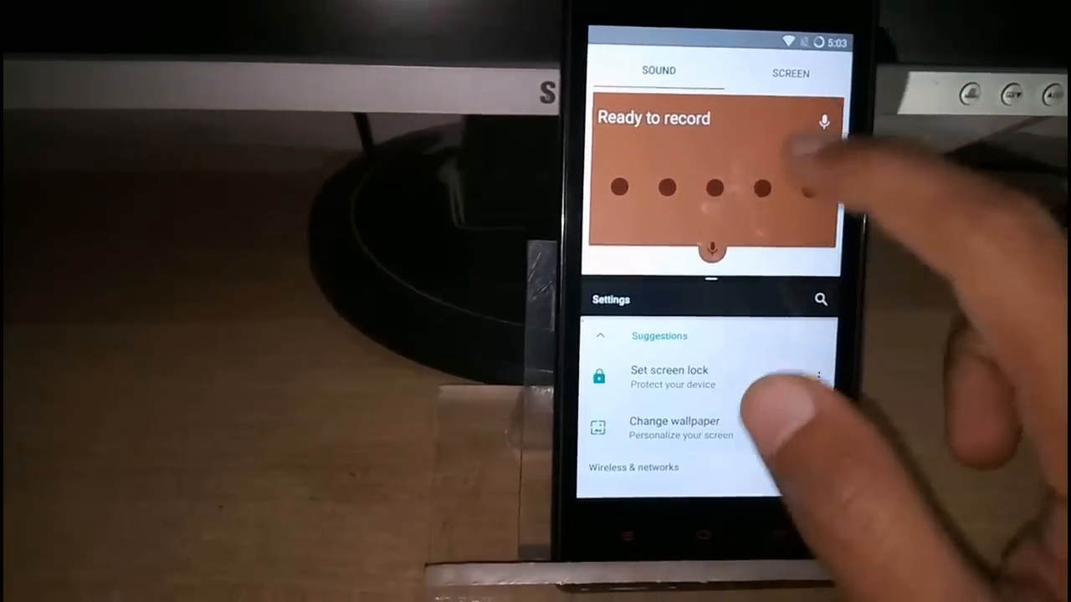
scroll("down", 3)
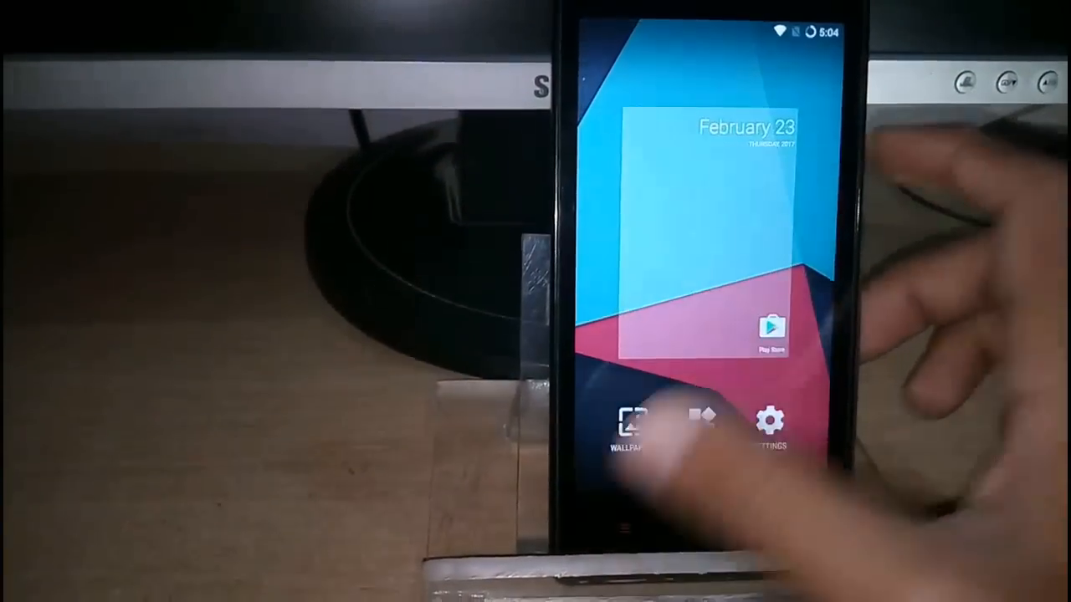
Open the Google Wallpapers app's On-device wallpapers category.
left_click(629, 422)
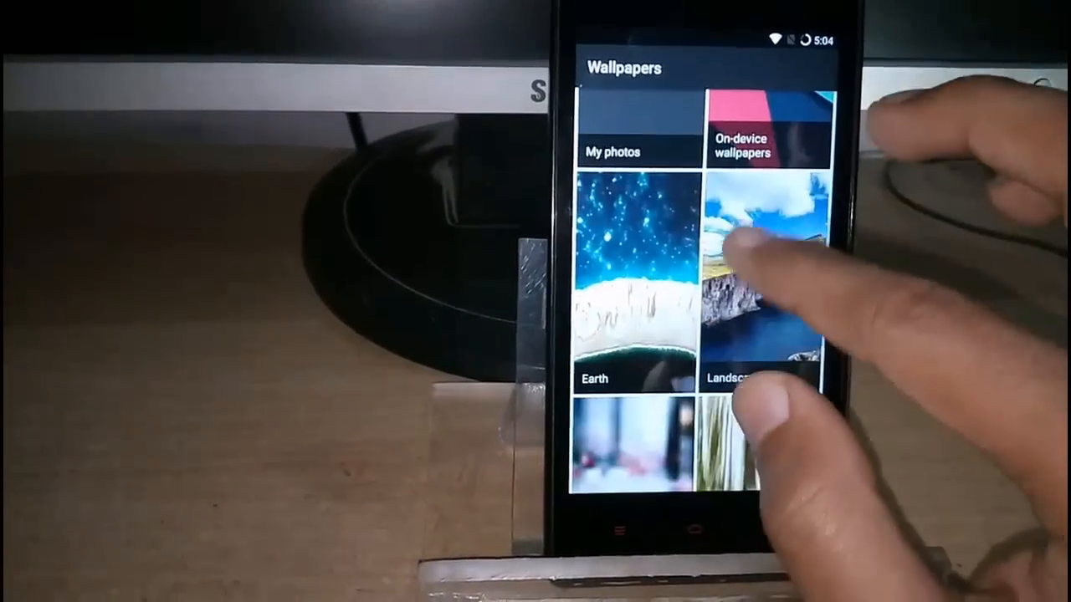
left_click(748, 130)
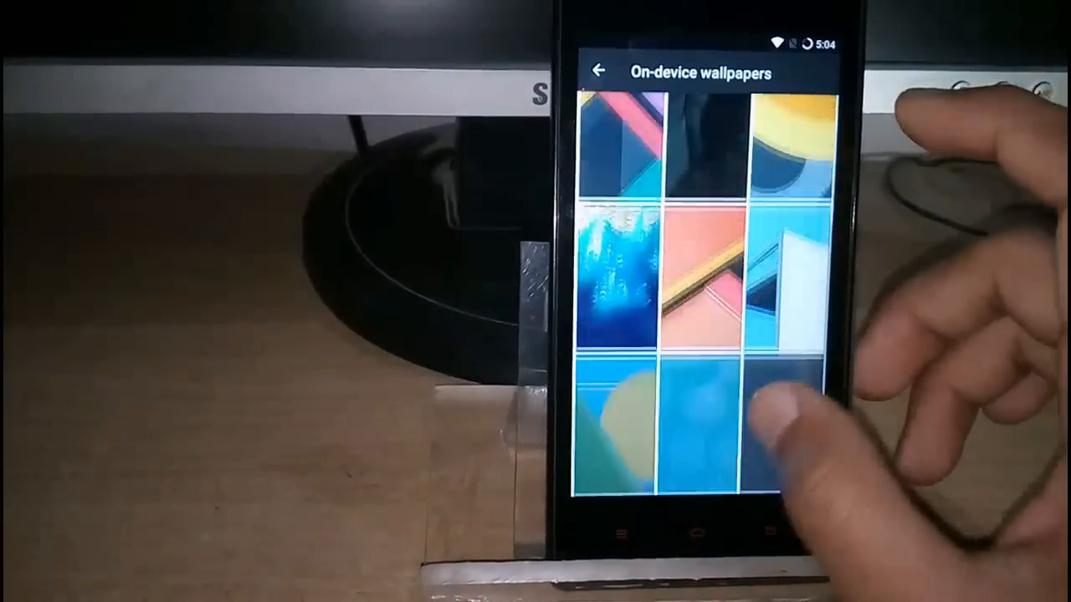